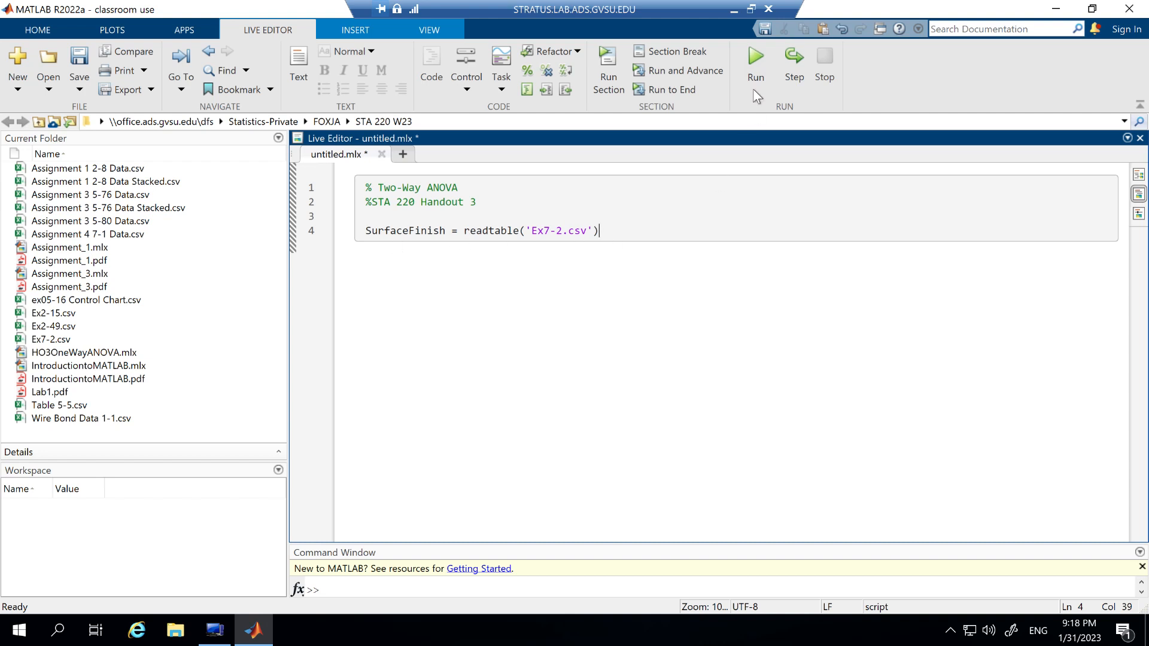
Step: Run the script so readtable imports Ex7-2.csv into the 6x3 SurfaceFinish table
left_click(755, 56)
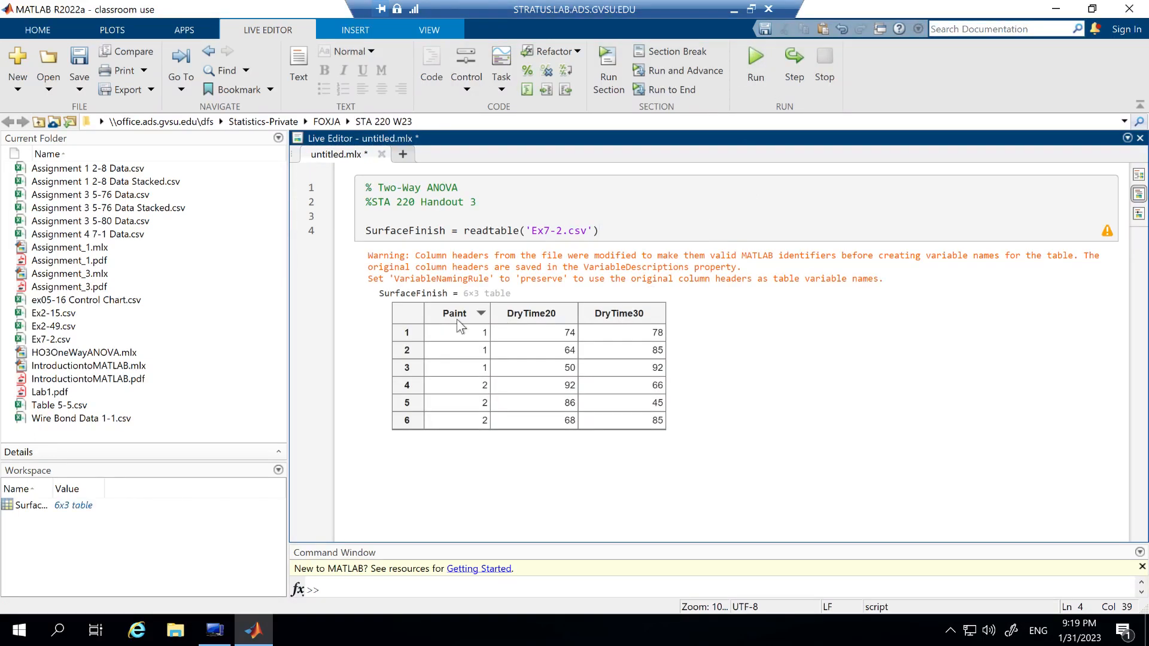
mouse_move(462, 376)
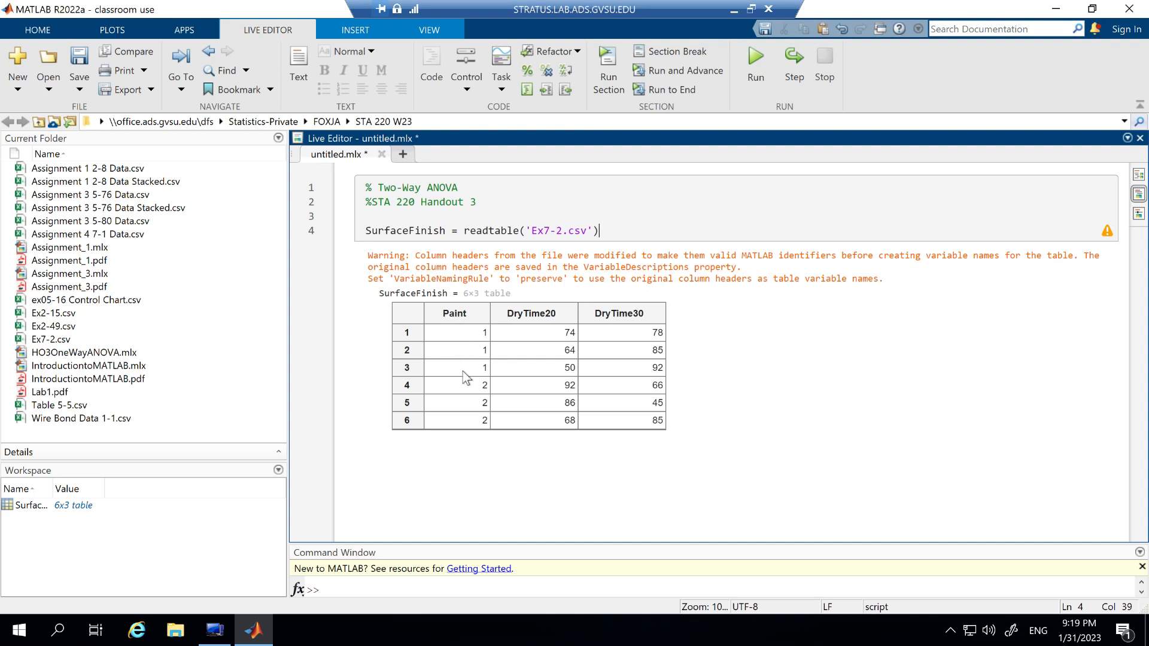
mouse_move(469, 414)
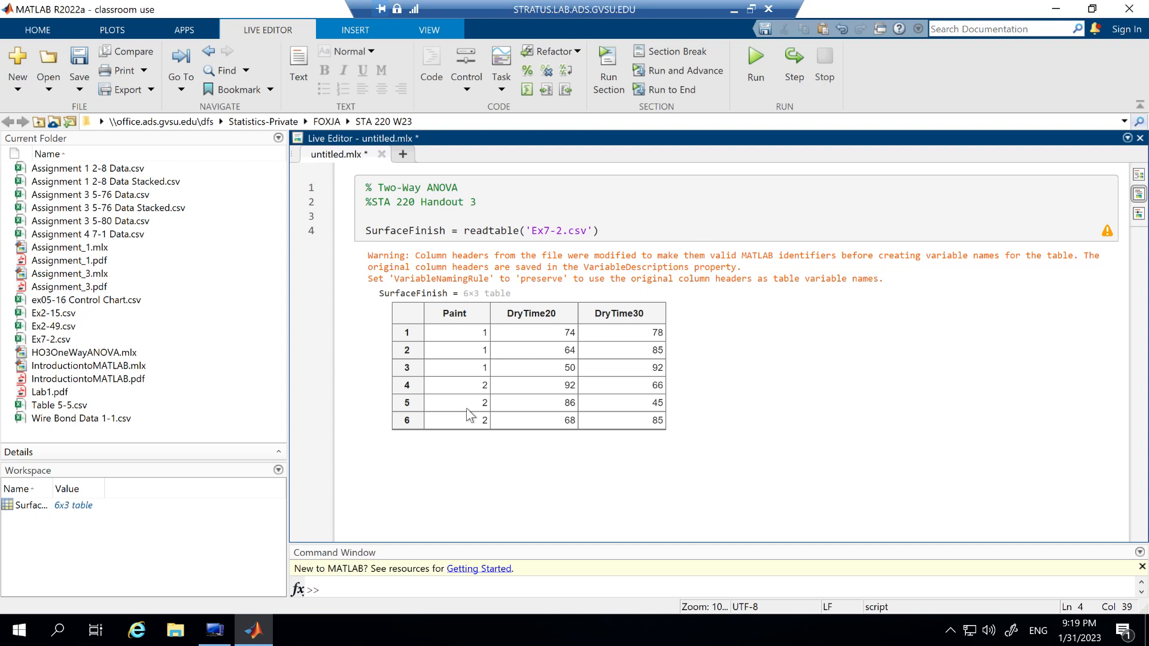
mouse_move(517, 321)
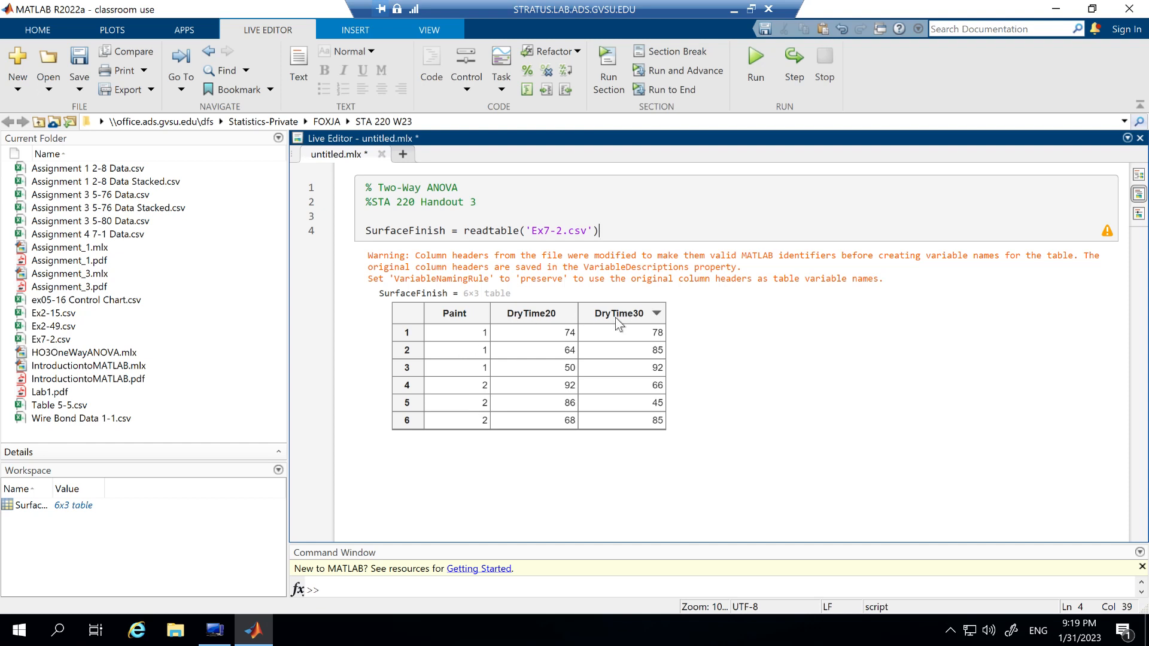
mouse_move(639, 334)
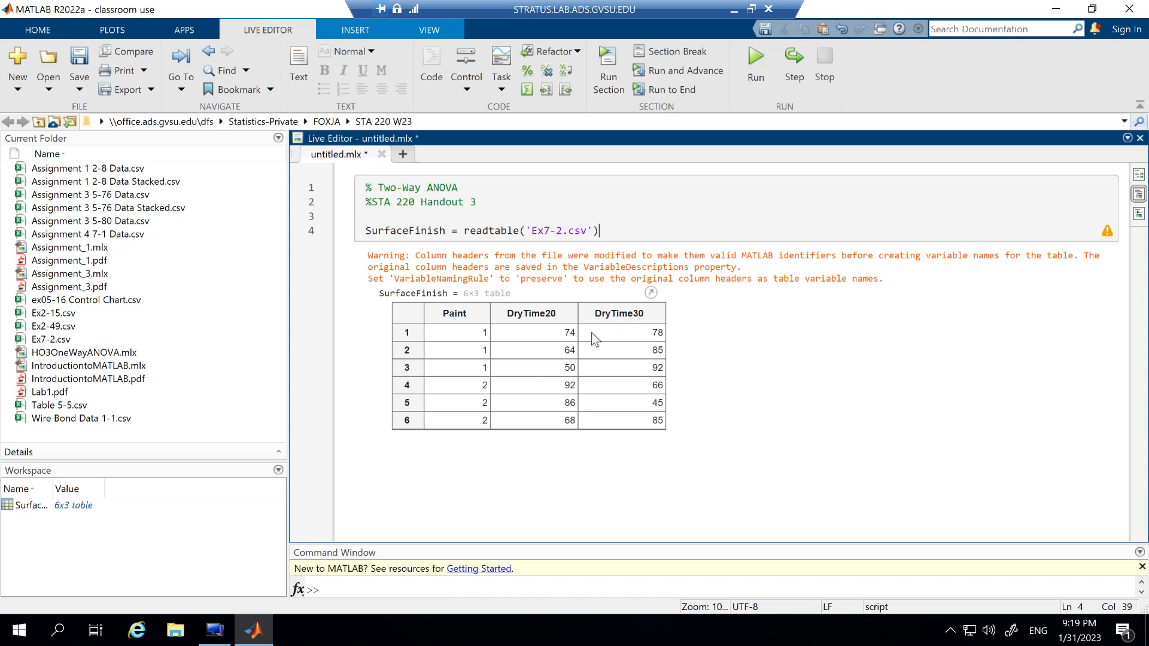
mouse_move(694, 423)
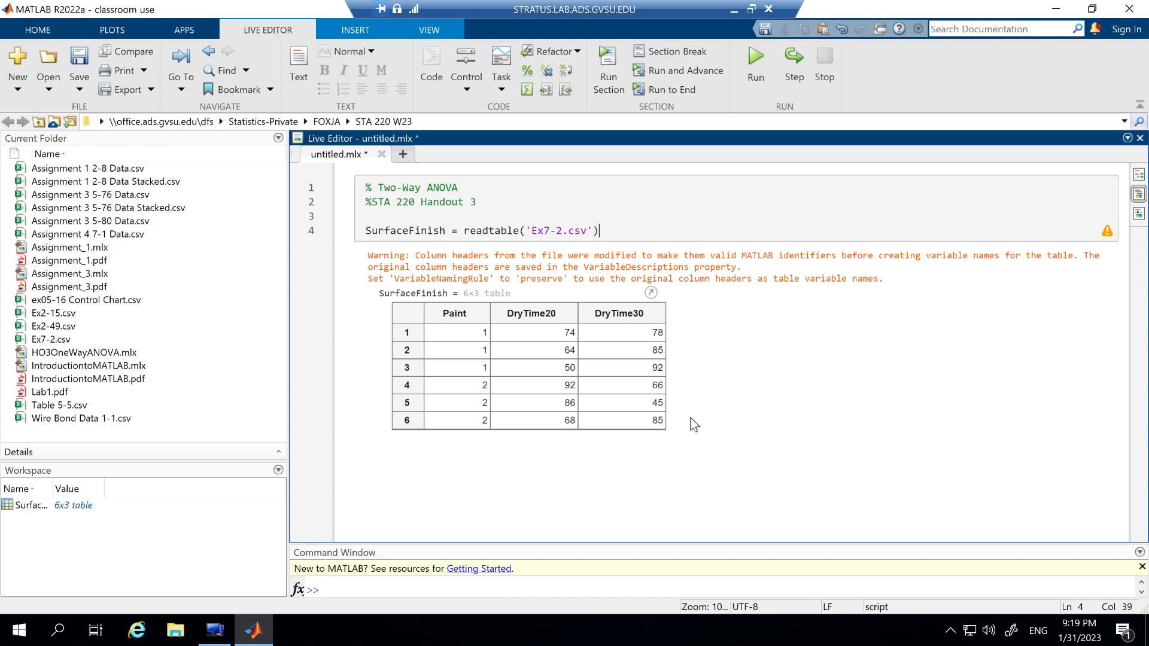
mouse_move(416, 322)
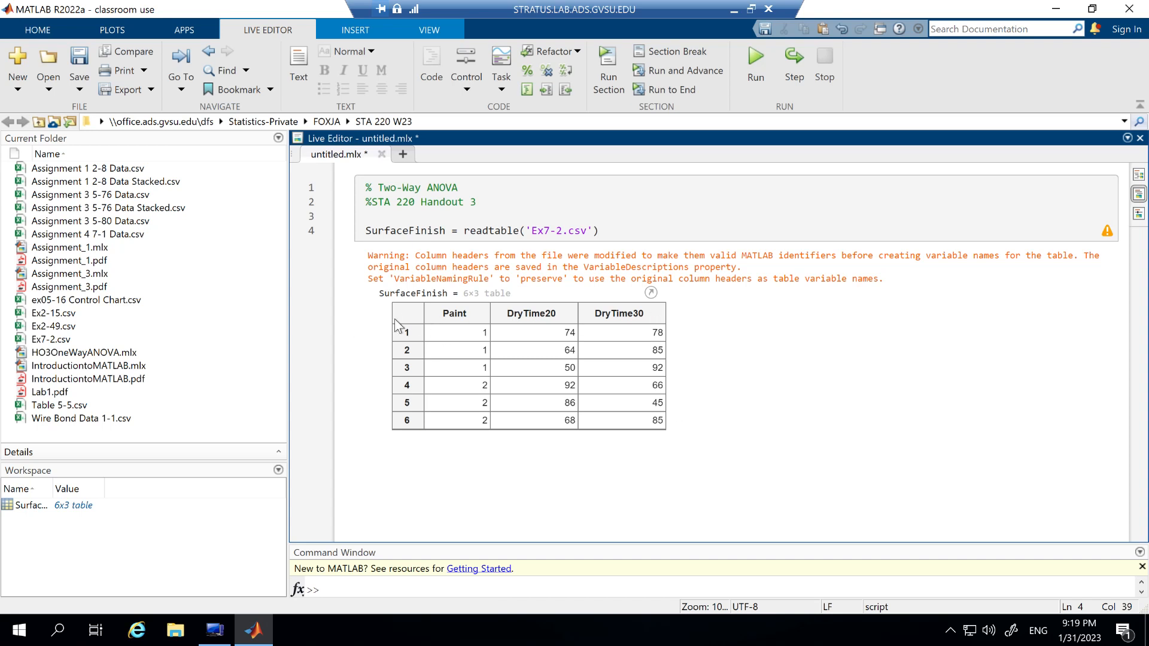
mouse_move(403, 347)
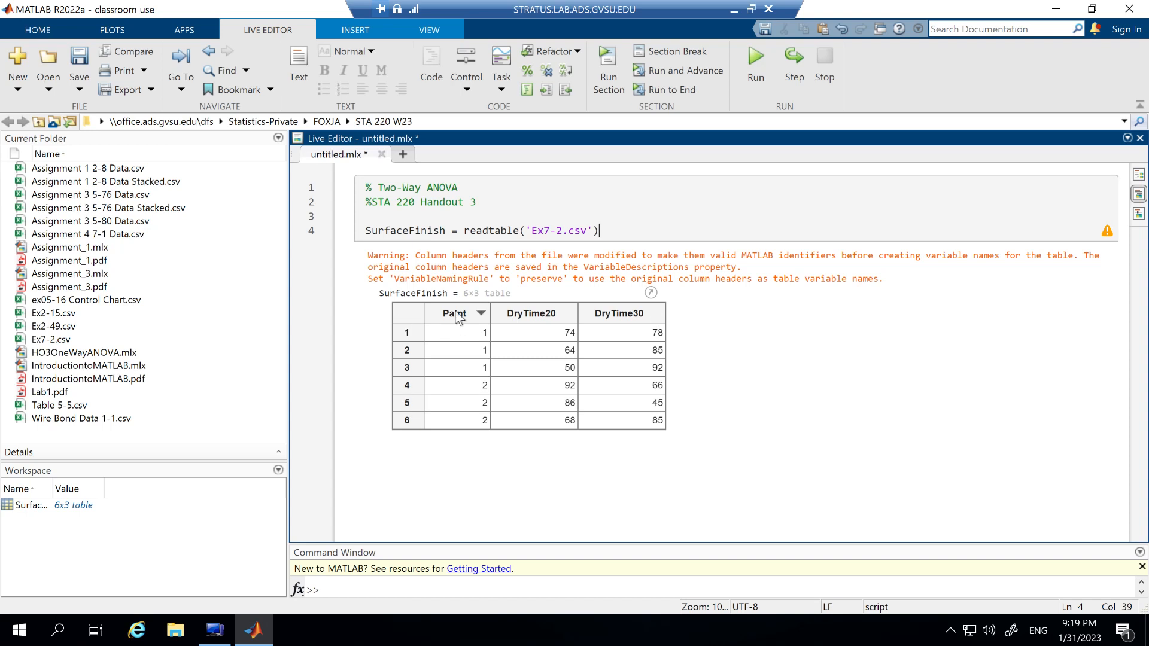
mouse_move(646, 188)
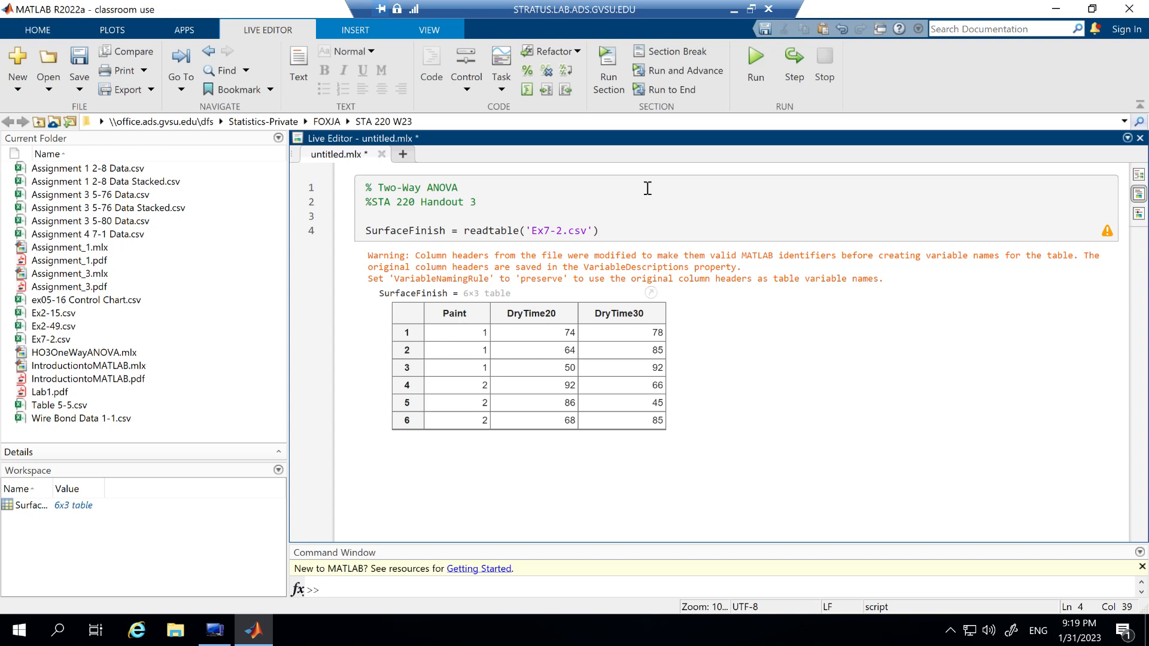
Step: Add SurfaceFinishMatrix = SurfaceFinish{:, 2:3} and run it to show the 6x2 dry-time matrix
type("SurfaceFinishMatrix = SurfaceFinish{:, 2:3}")
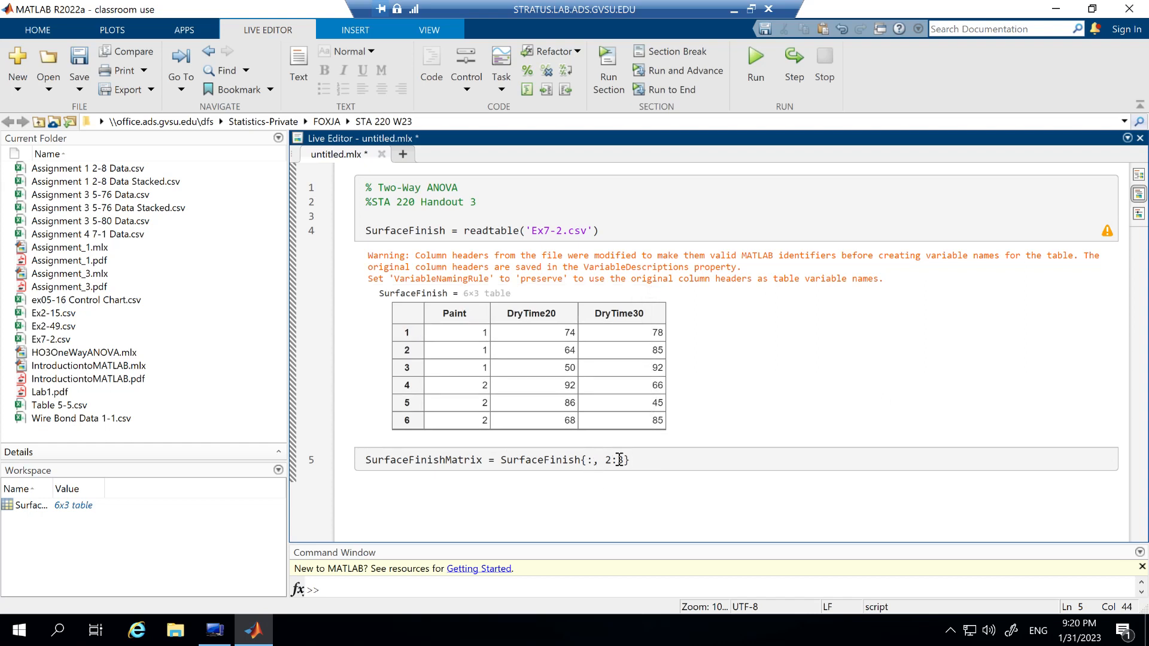
type("3")
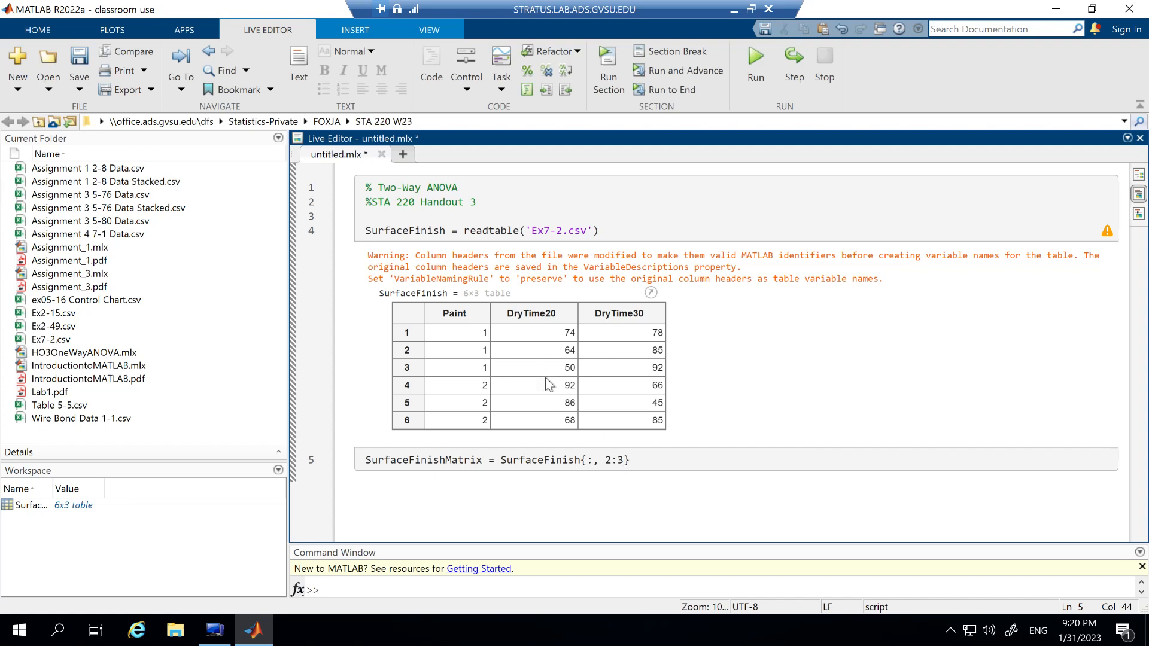
mouse_move(747, 413)
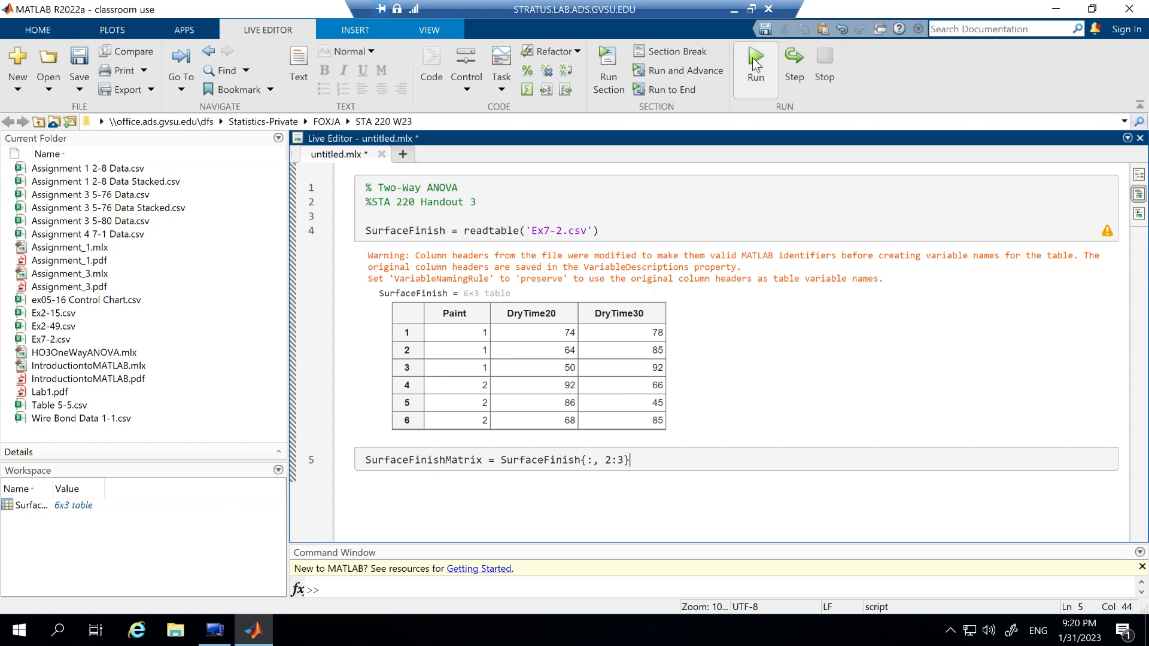
left_click(755, 58)
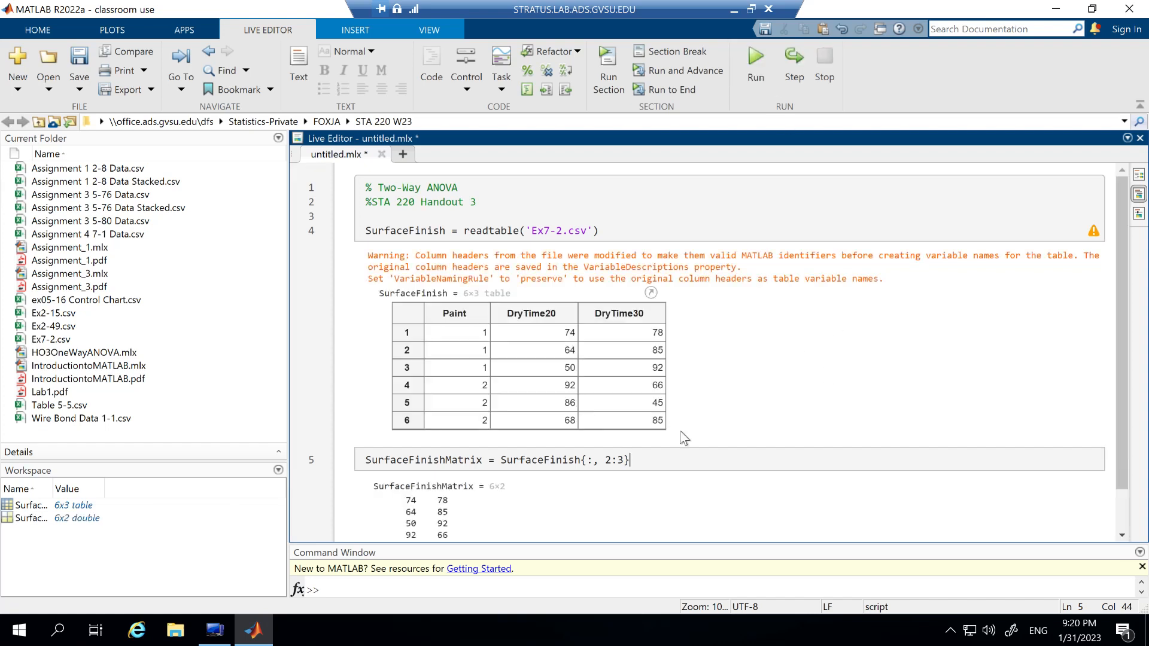
scroll("down", 3)
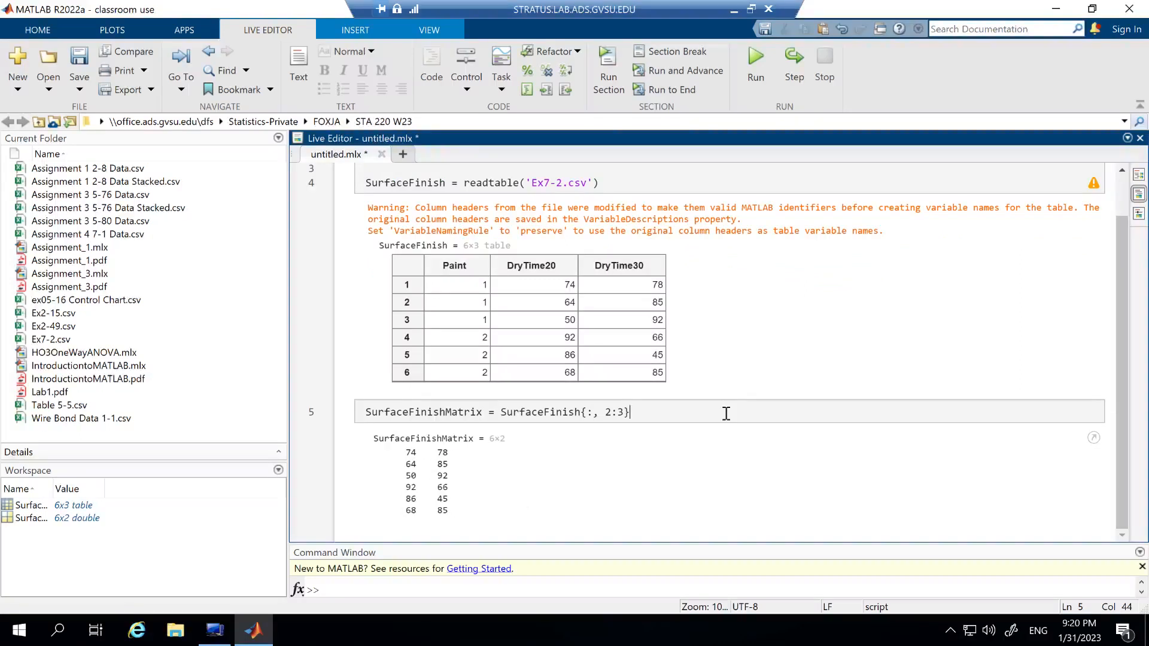
Step: Add anova2(SurfaceFinishMatrix, 3) on line 6 and run it to produce the ANOVA table
type("anova2(SurfaceFinishMatrix, 3)")
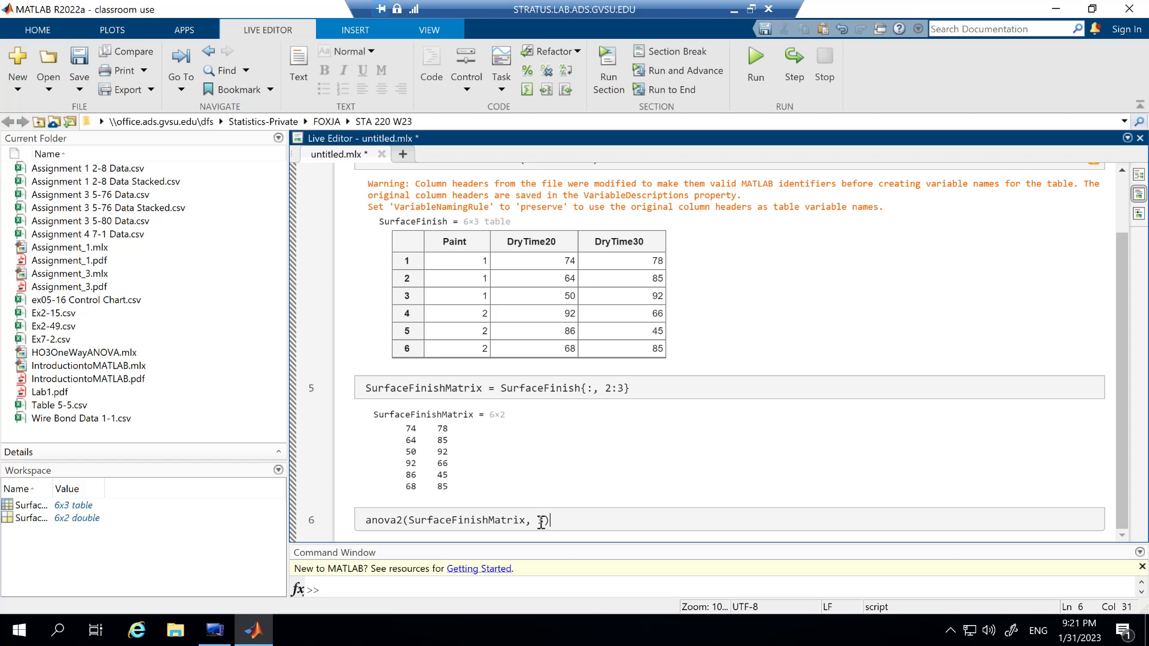
type("3")
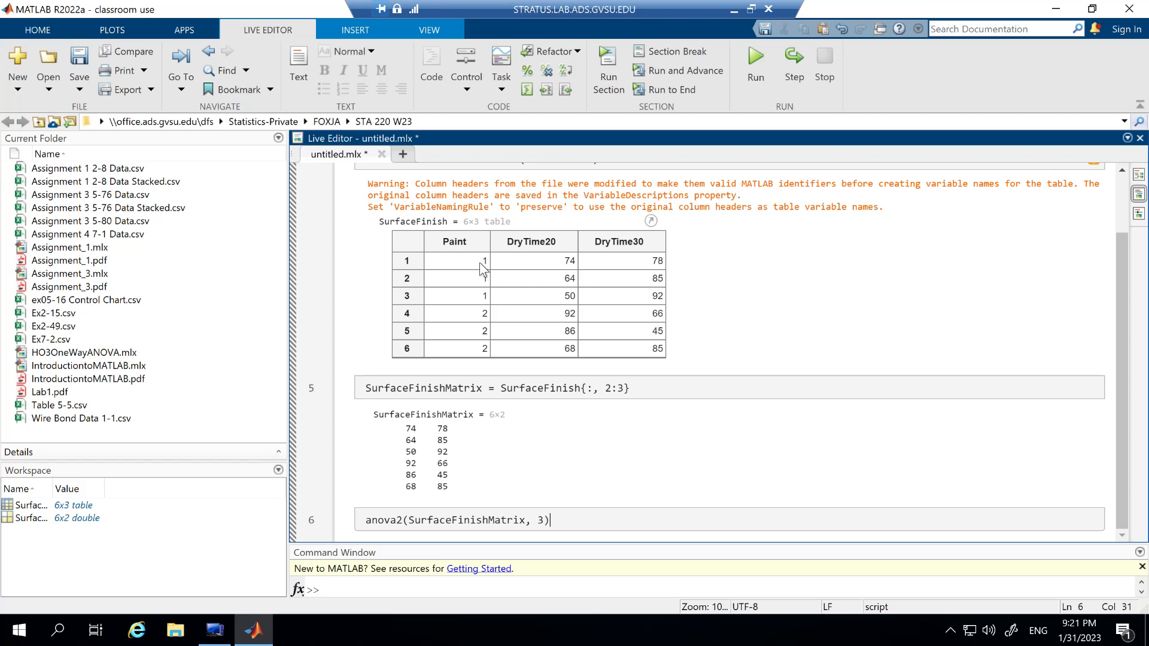
mouse_move(546, 282)
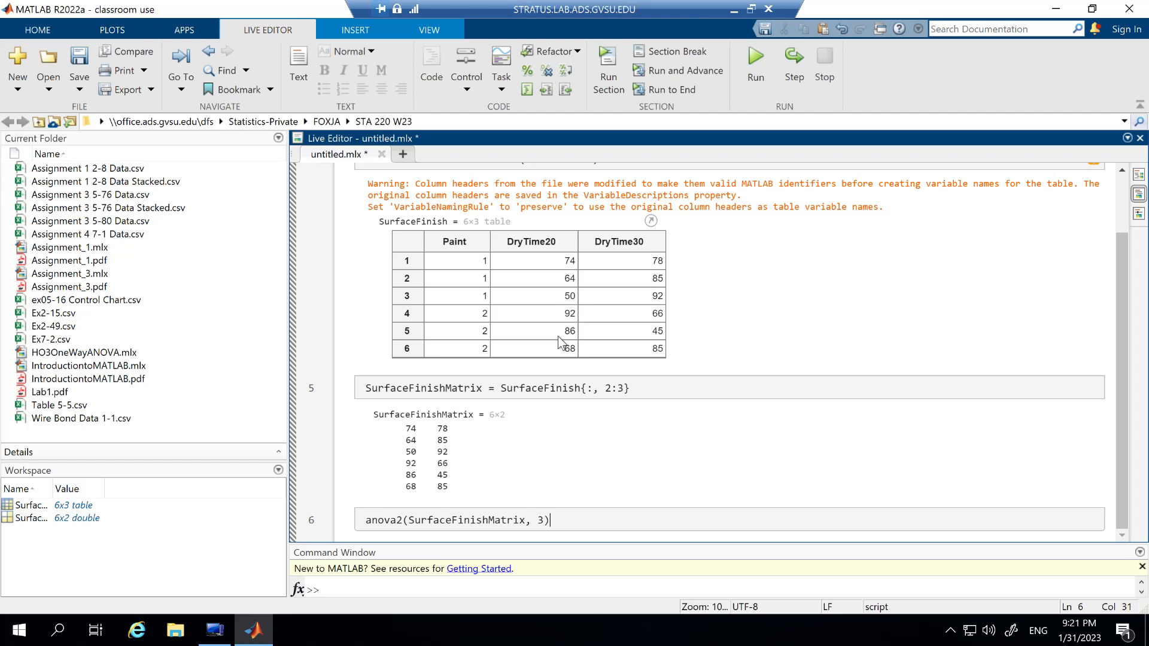
mouse_move(634, 340)
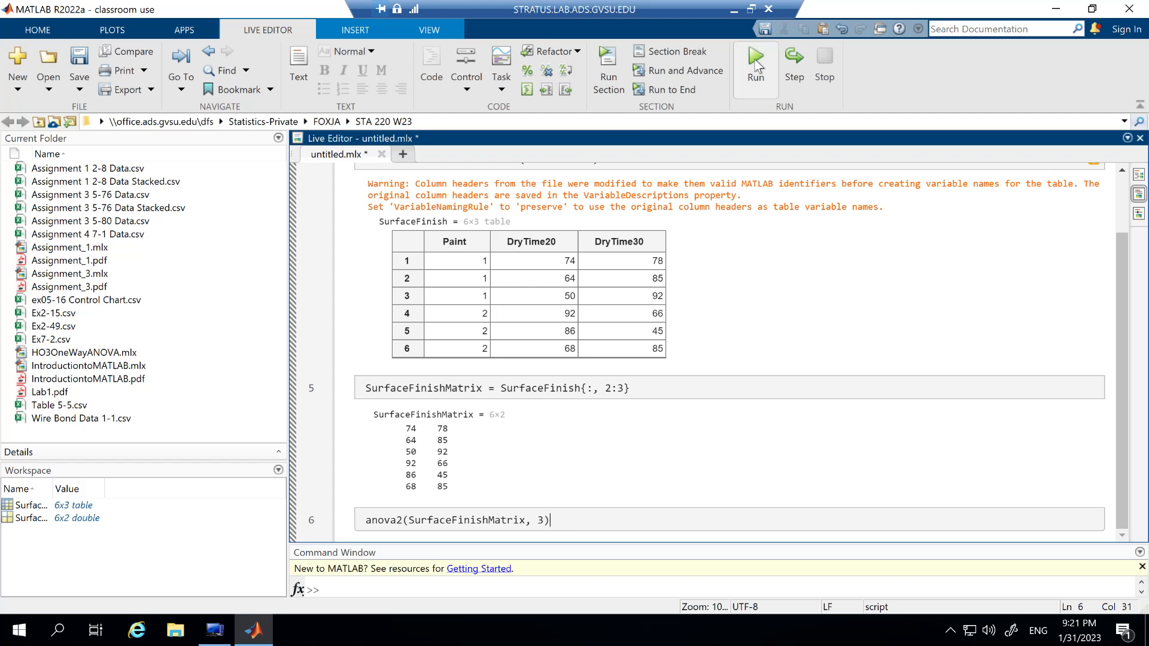
left_click(755, 58)
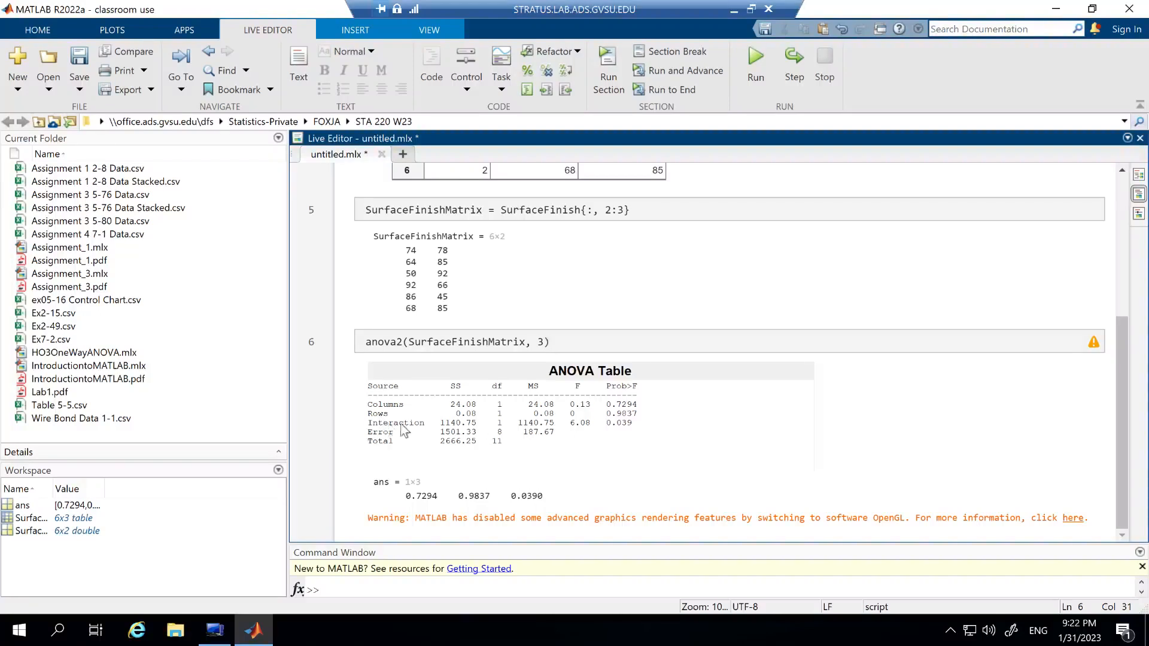
Step: Select within the displayed ANOVA table showing the interaction row F = 6.08, p = 0.039
left_click(549, 343)
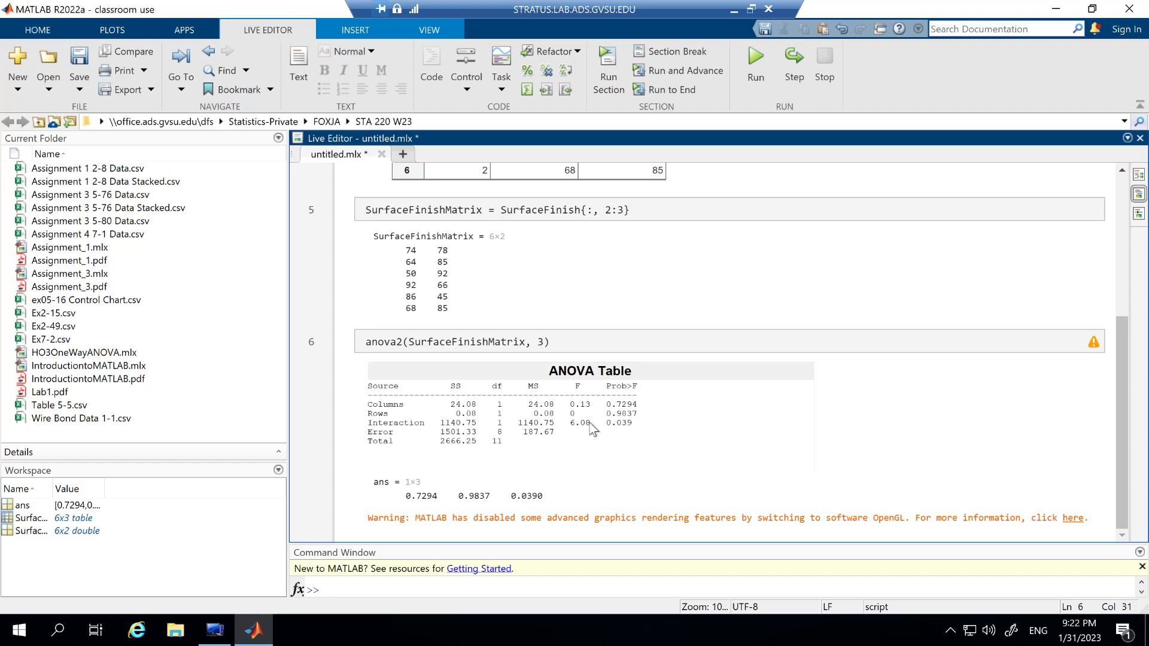
mouse_move(592, 441)
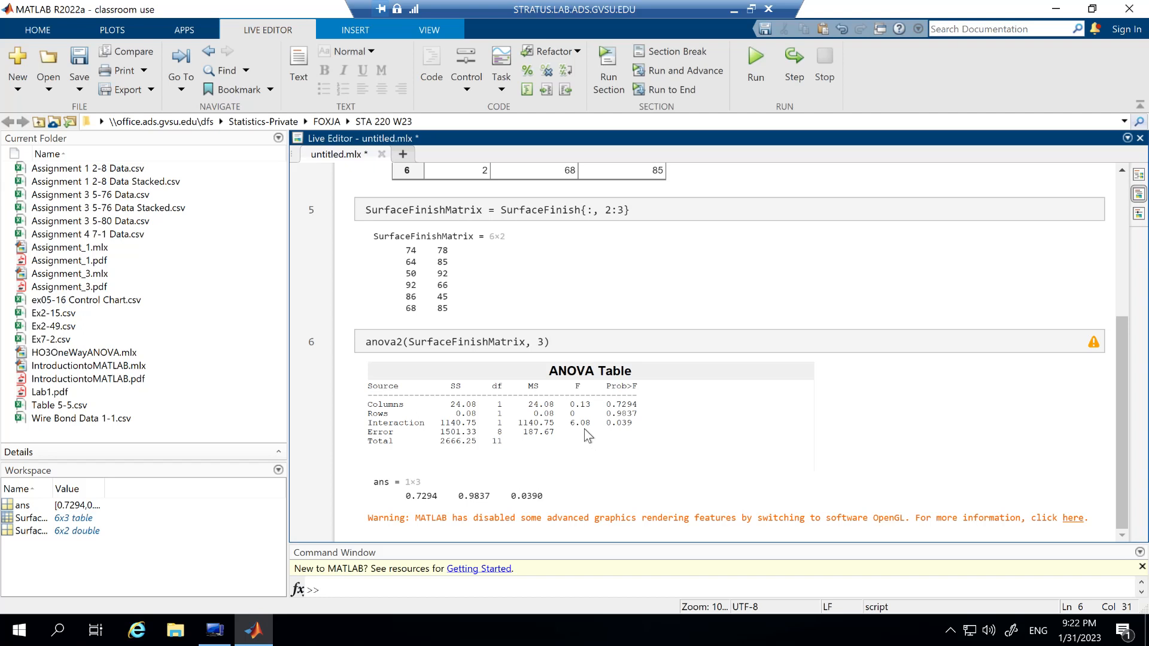
mouse_move(586, 384)
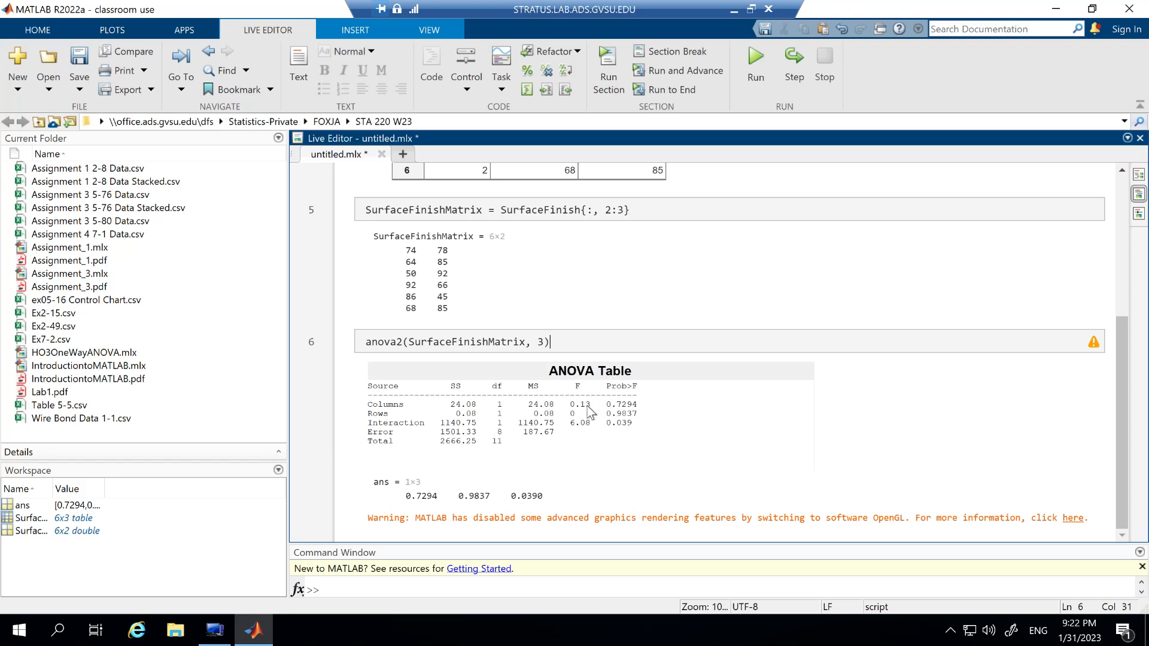
mouse_move(588, 434)
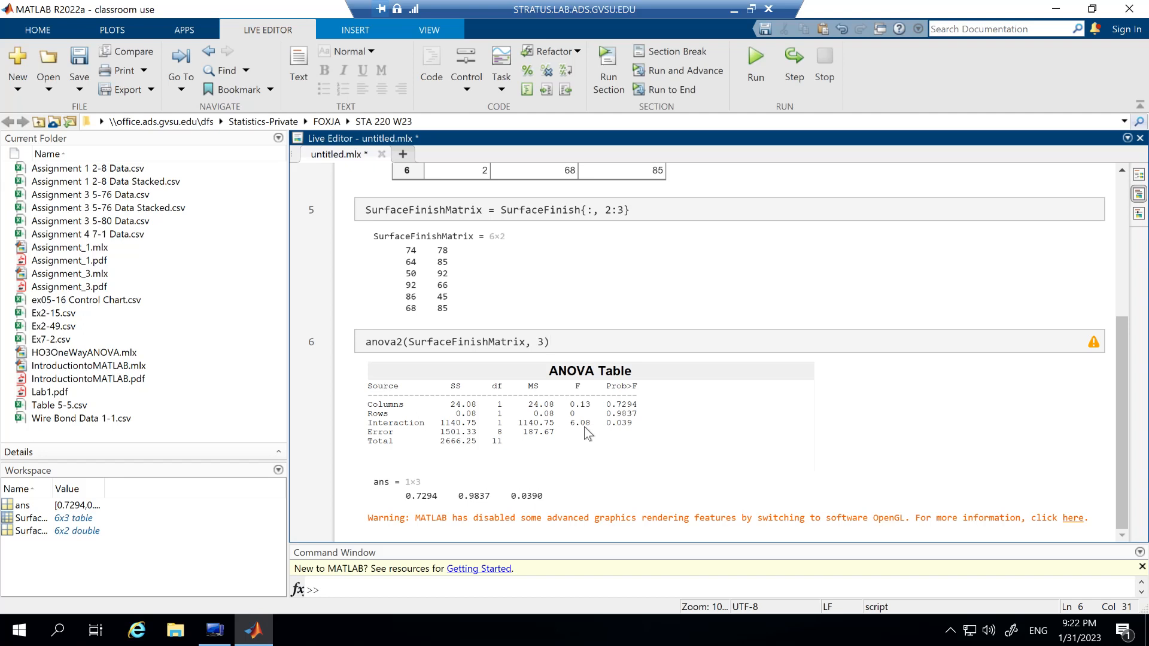
left_click(545, 342)
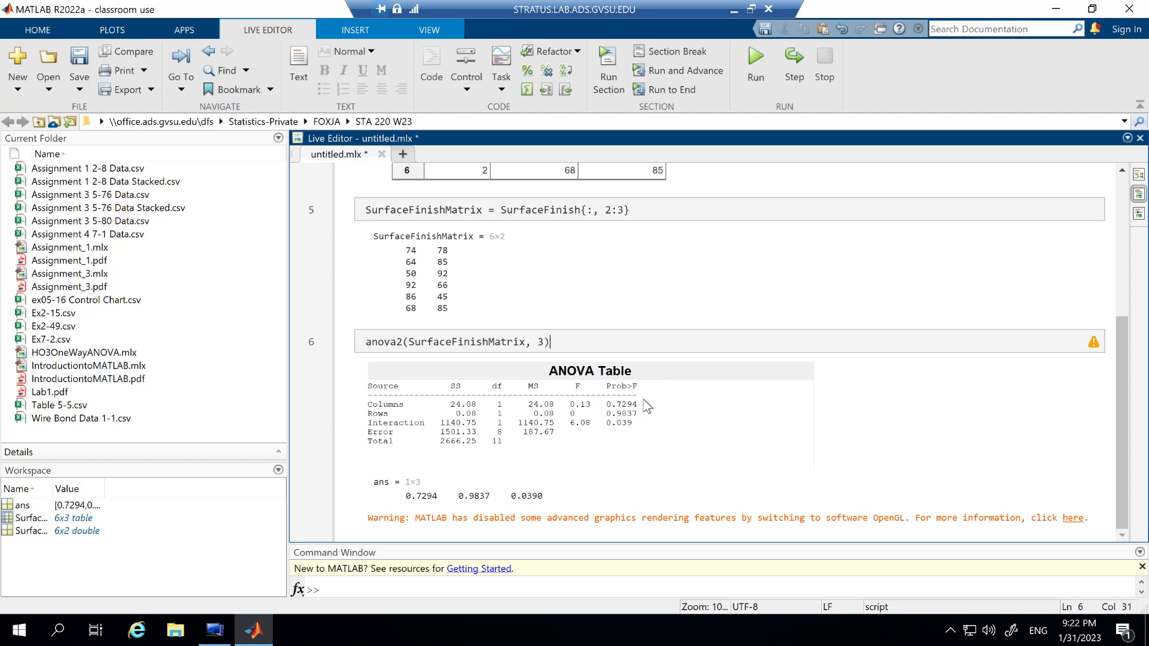
mouse_move(627, 429)
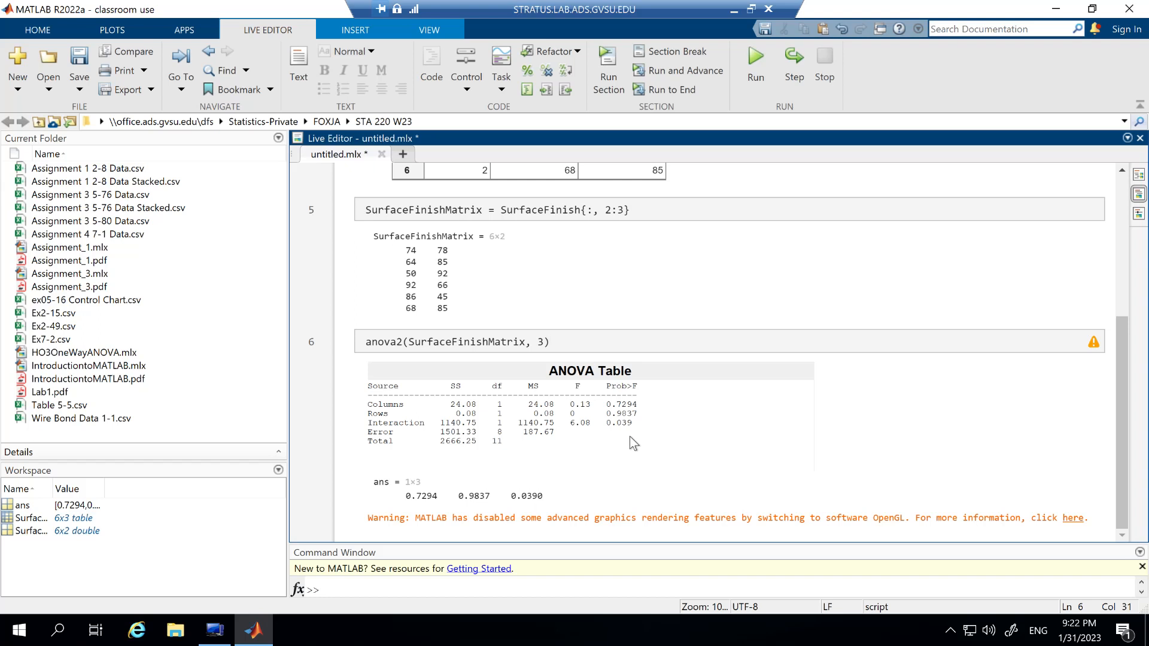
left_click(546, 342)
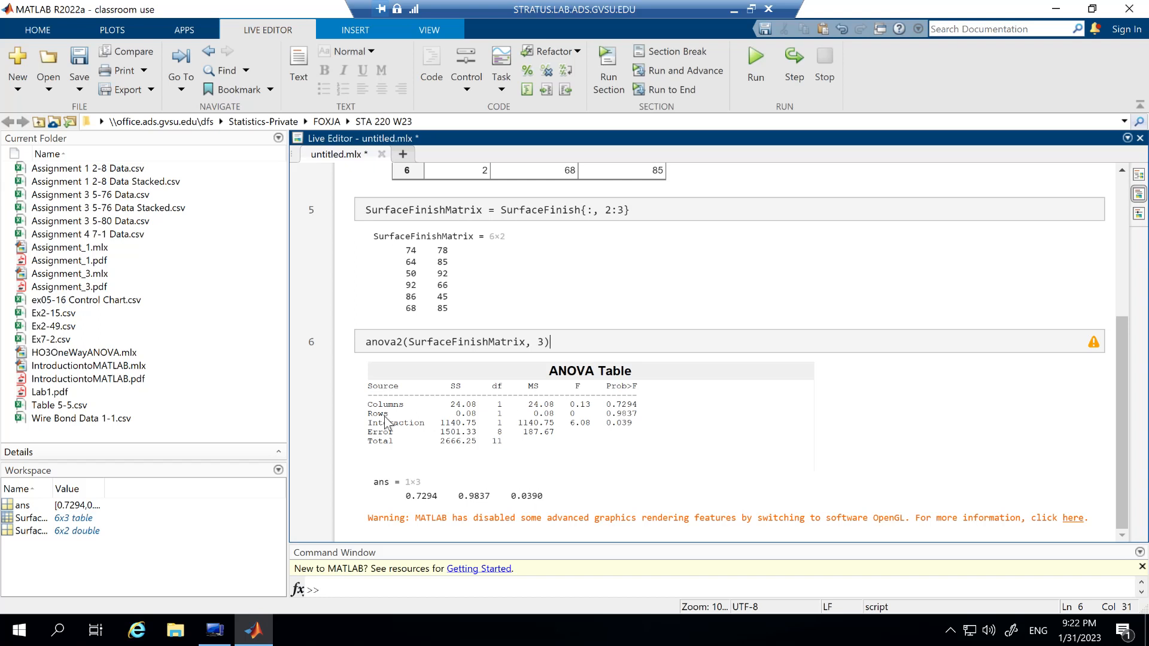
mouse_move(390, 412)
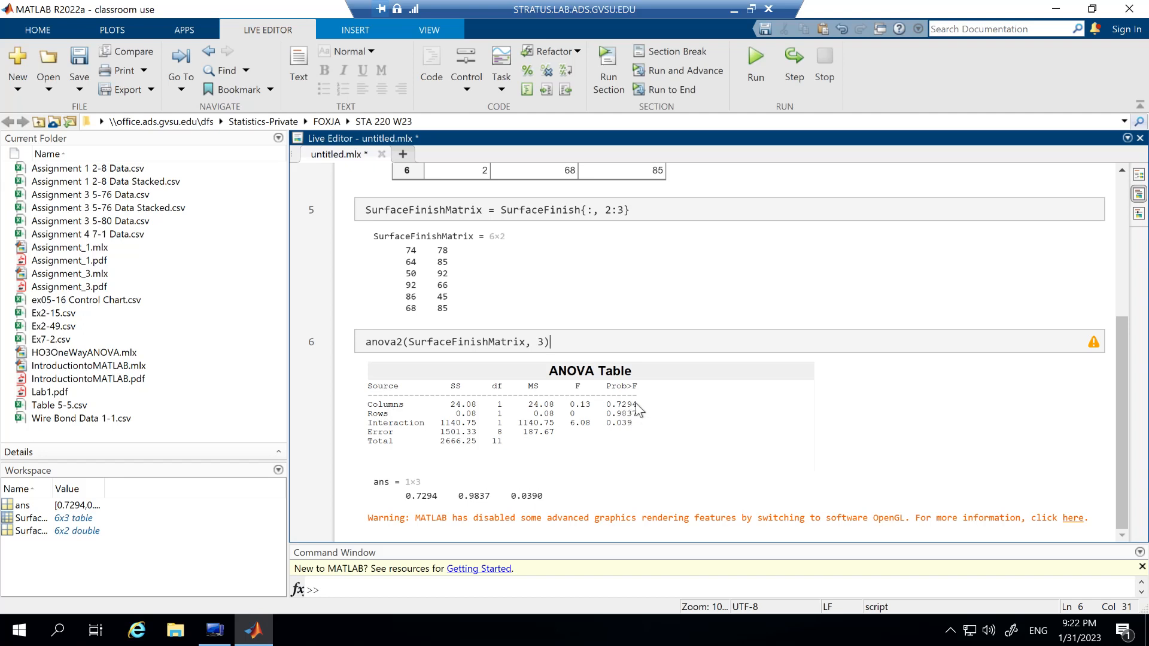
mouse_move(644, 421)
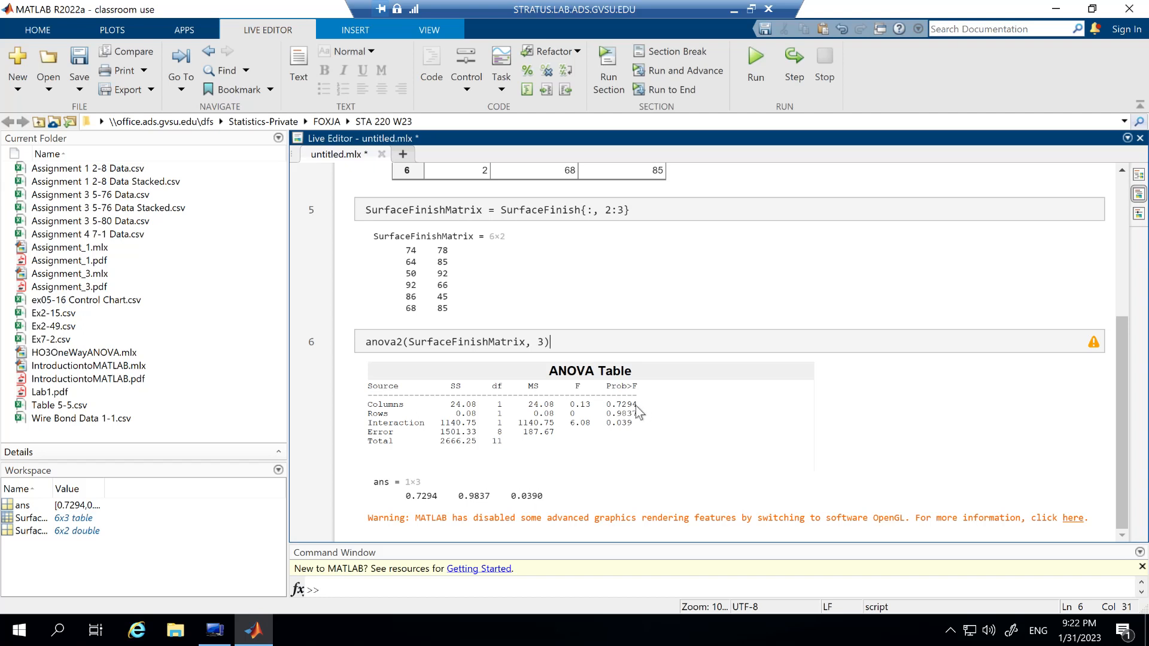
mouse_move(461, 438)
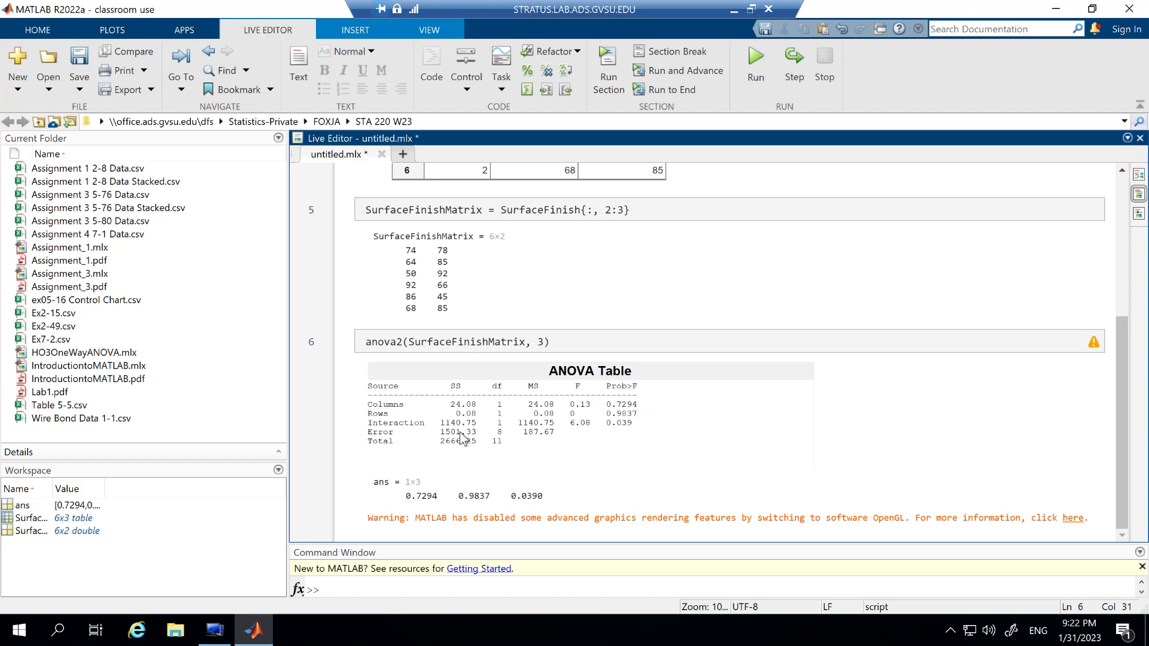
mouse_move(621, 436)
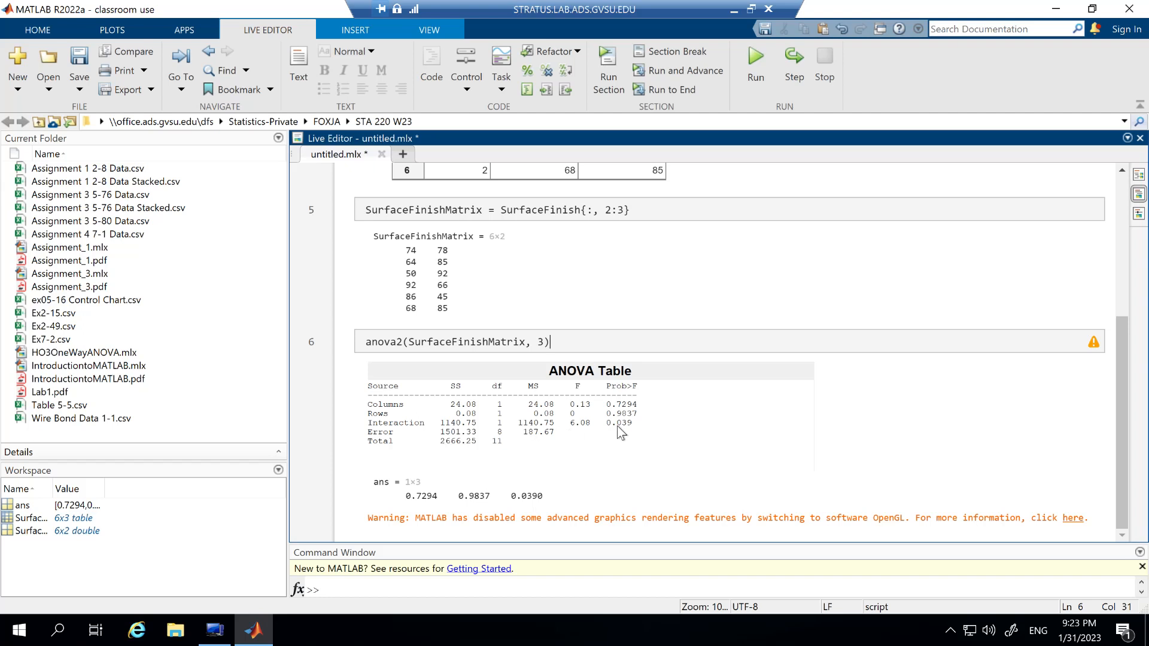
mouse_move(616, 430)
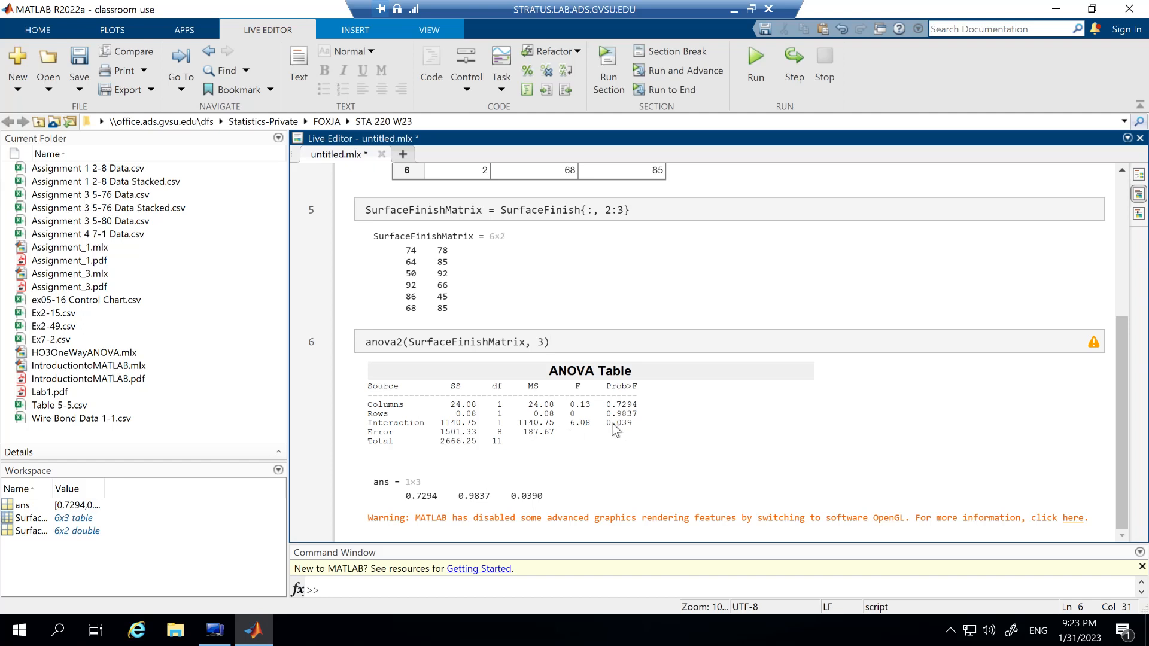
mouse_move(627, 431)
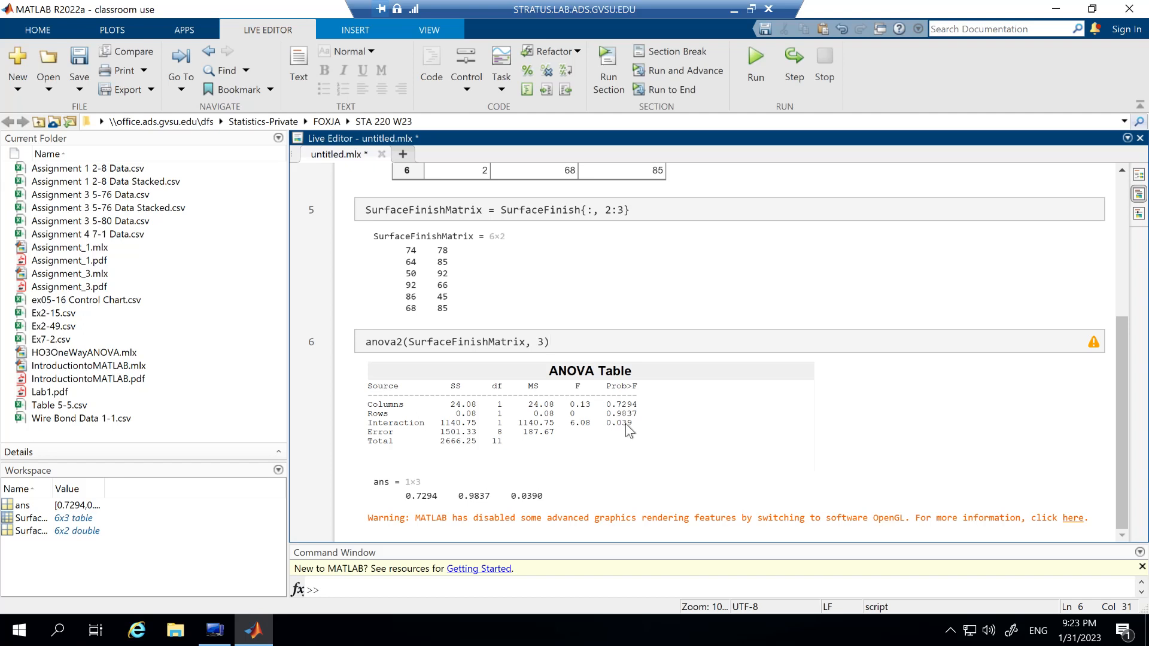
left_click(549, 342)
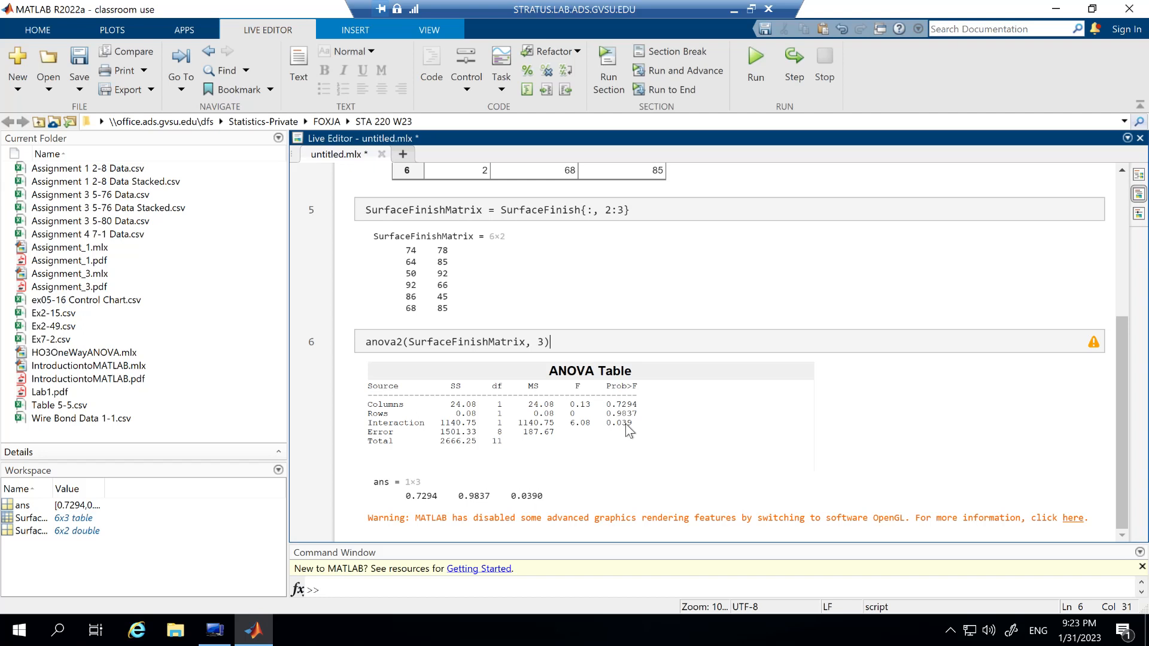
mouse_move(701, 450)
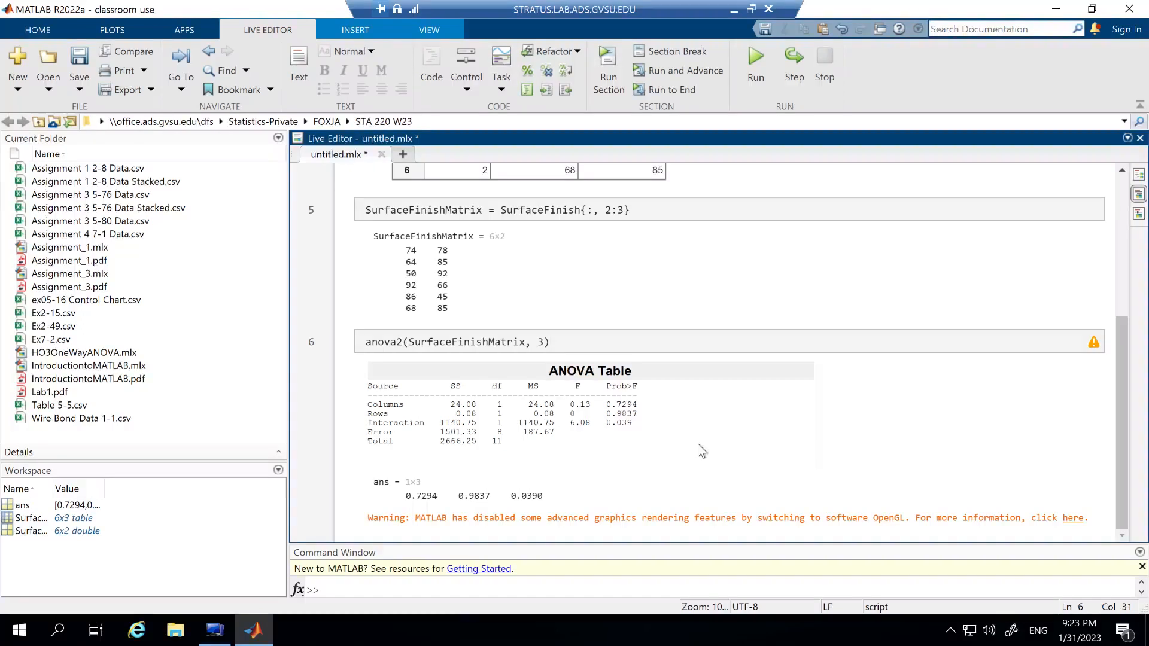